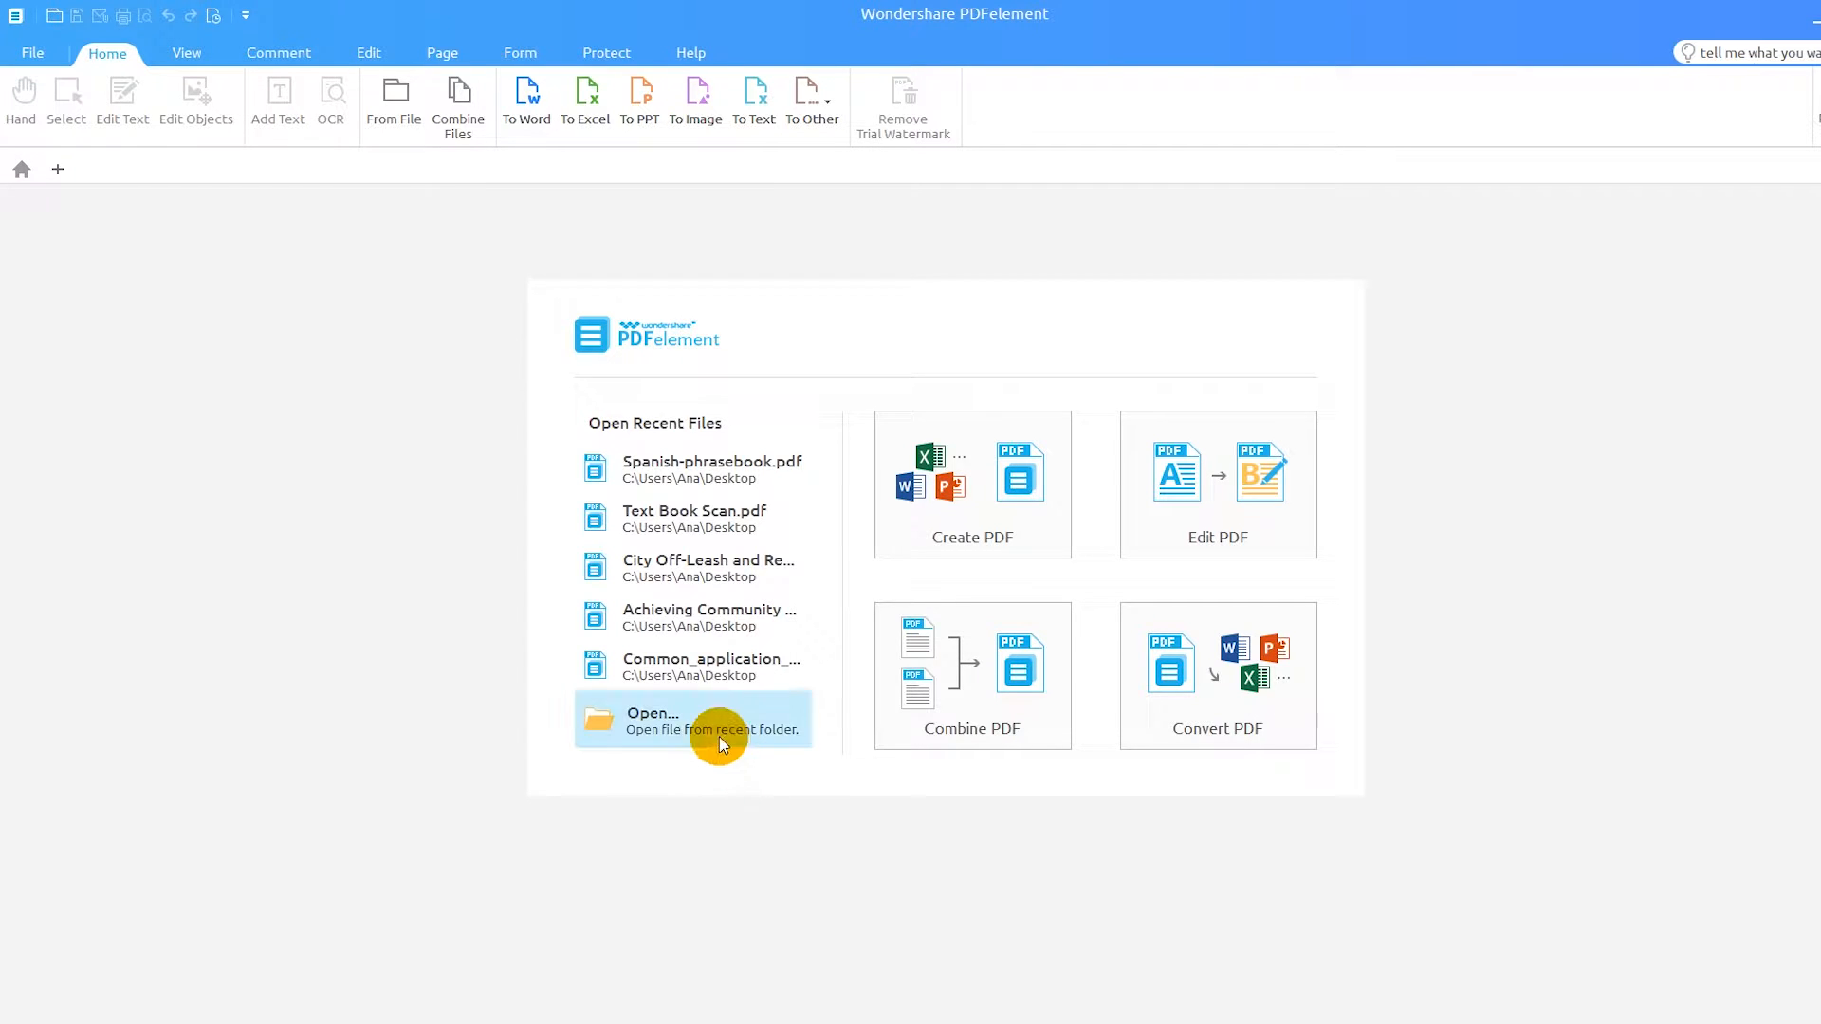
- Launch the Open dialog from the start page's Open Recent Files section
{"action": "left_click", "coordinate": [718, 720]}
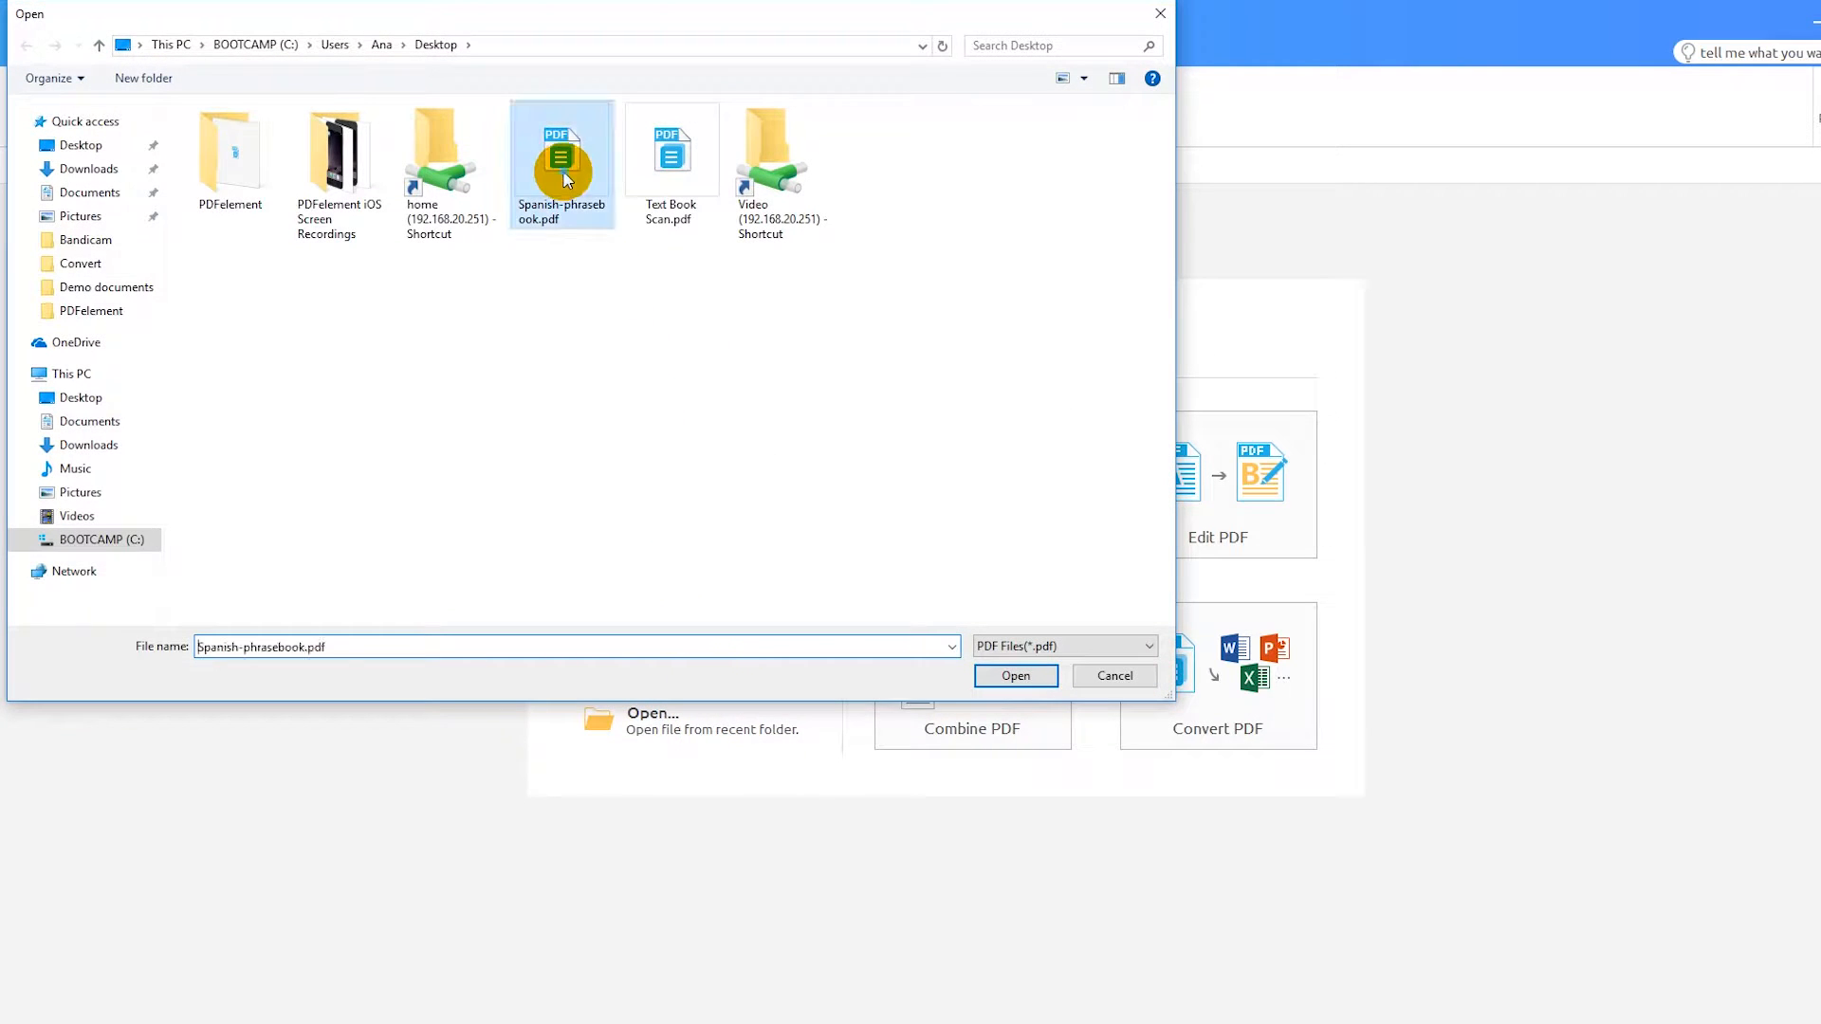
- Open Spanish-phrasebook.pdf from the Desktop, showing its scanned Introduction page
{"action": "left_click", "coordinate": [1014, 676]}
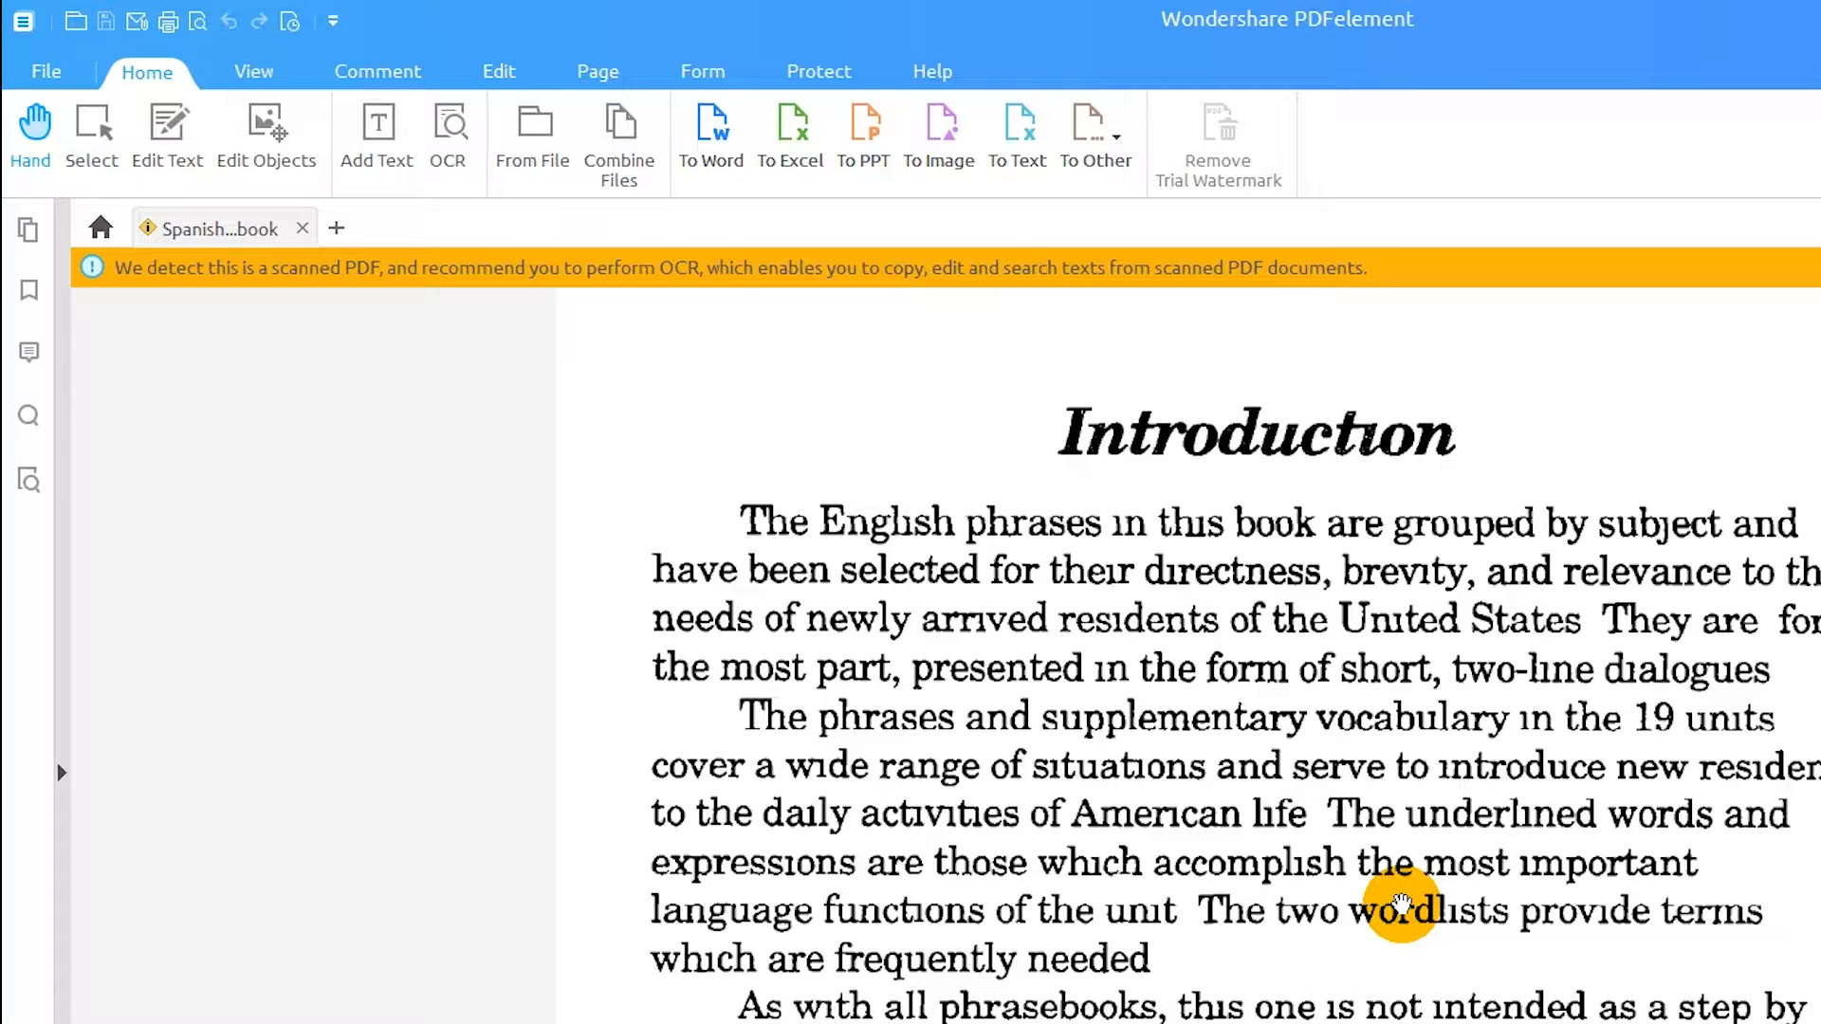
{"action": "mouse_move", "coordinate": [1368, 874]}
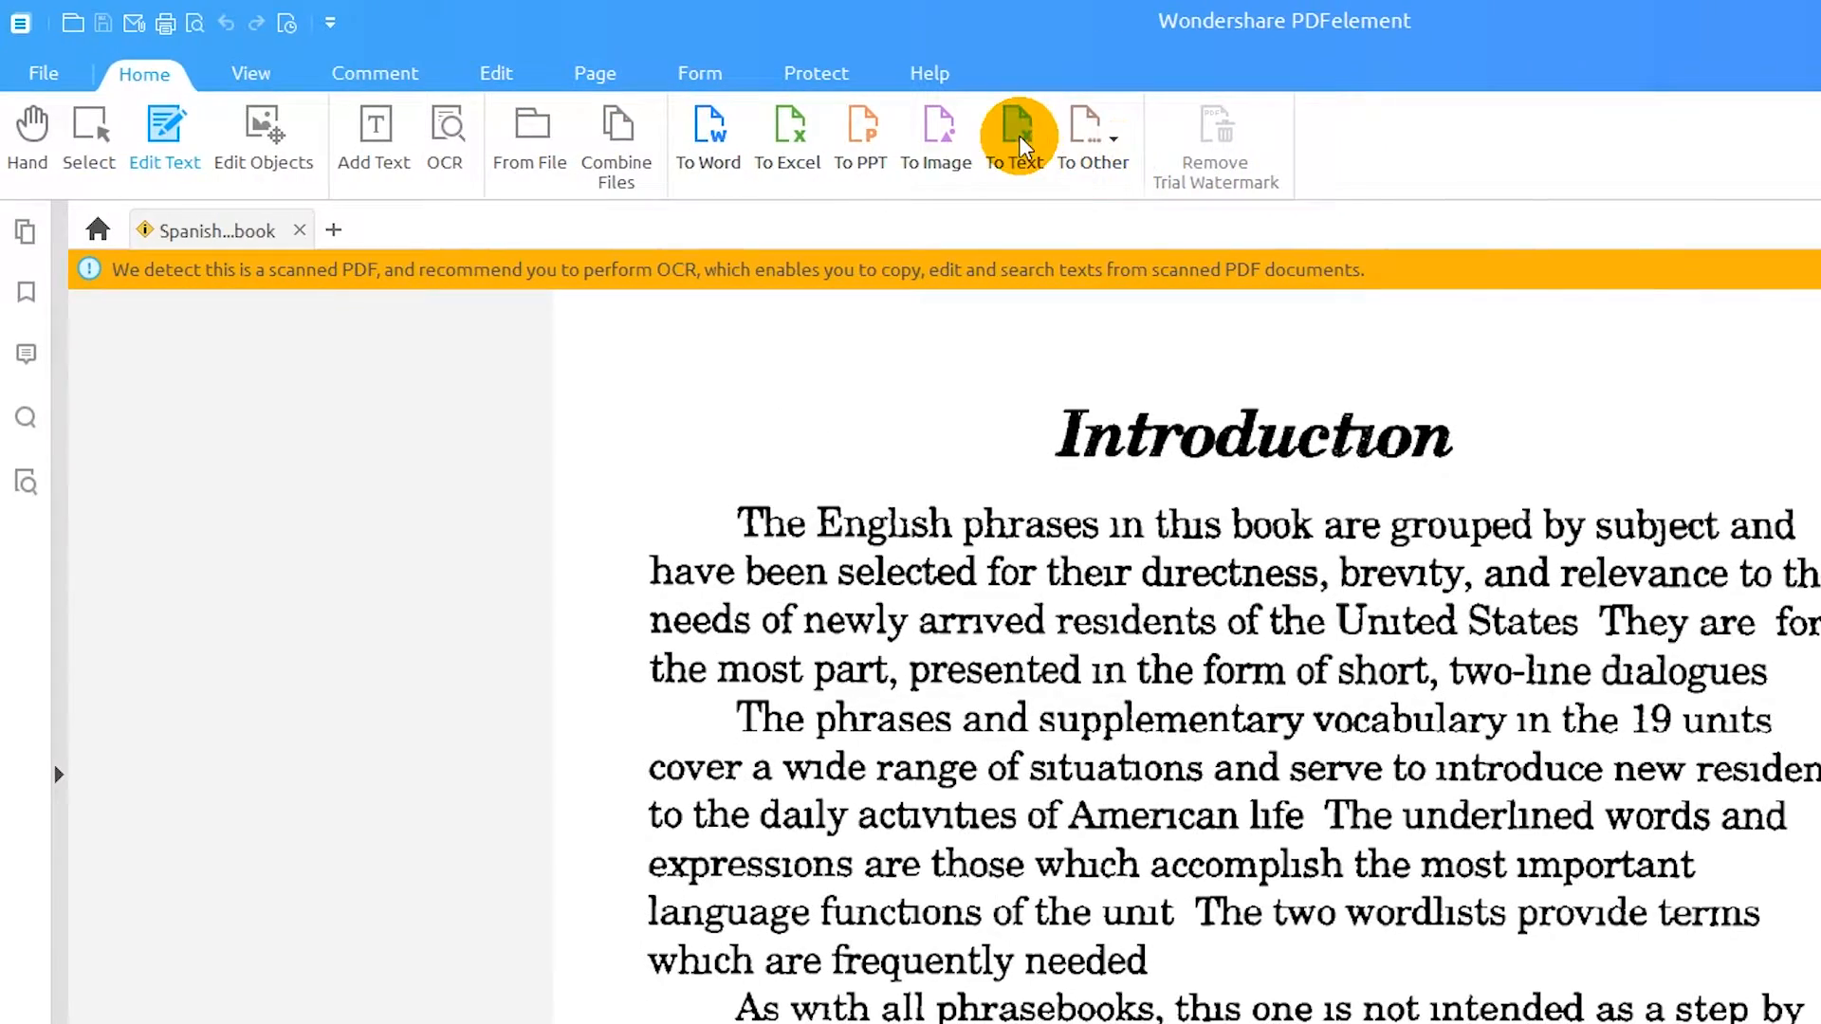
- Convert the phrasebook to text with OCR enabled, then open Spanish-phrasebook.txt from the Convert folder
{"action": "left_click", "coordinate": [1015, 134]}
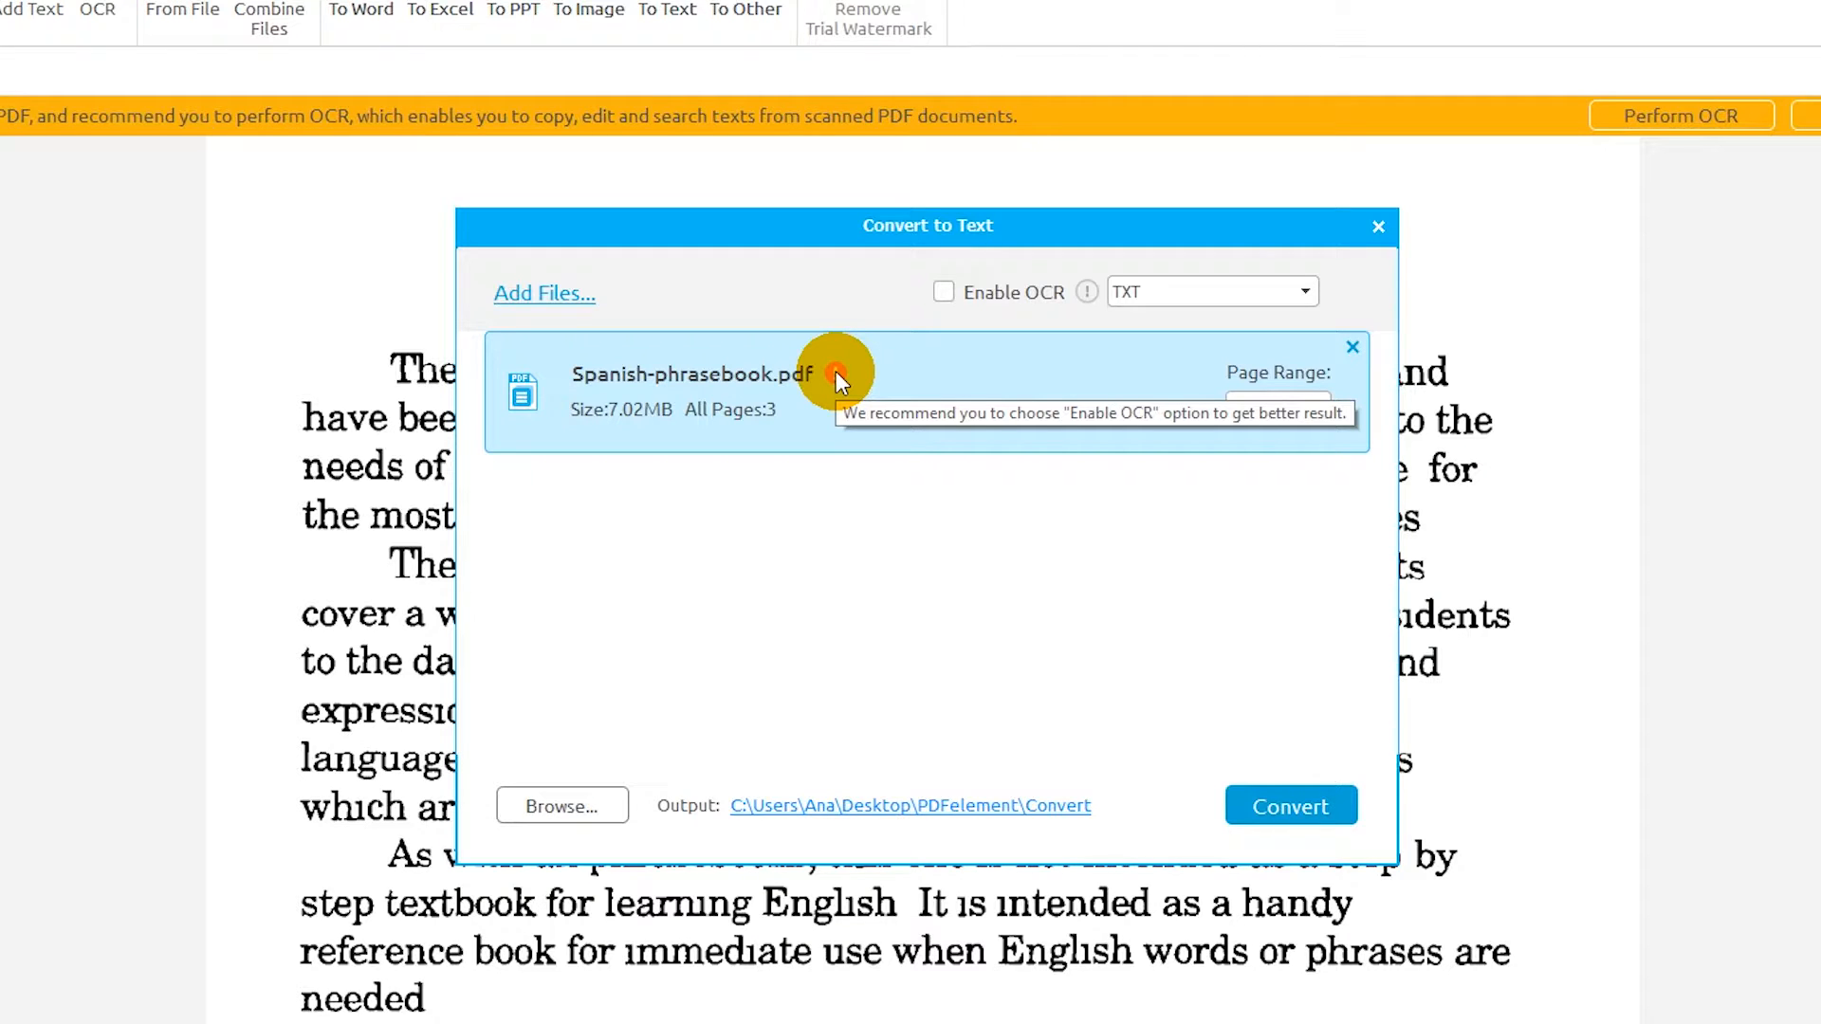
{"action": "left_click", "coordinate": [943, 291]}
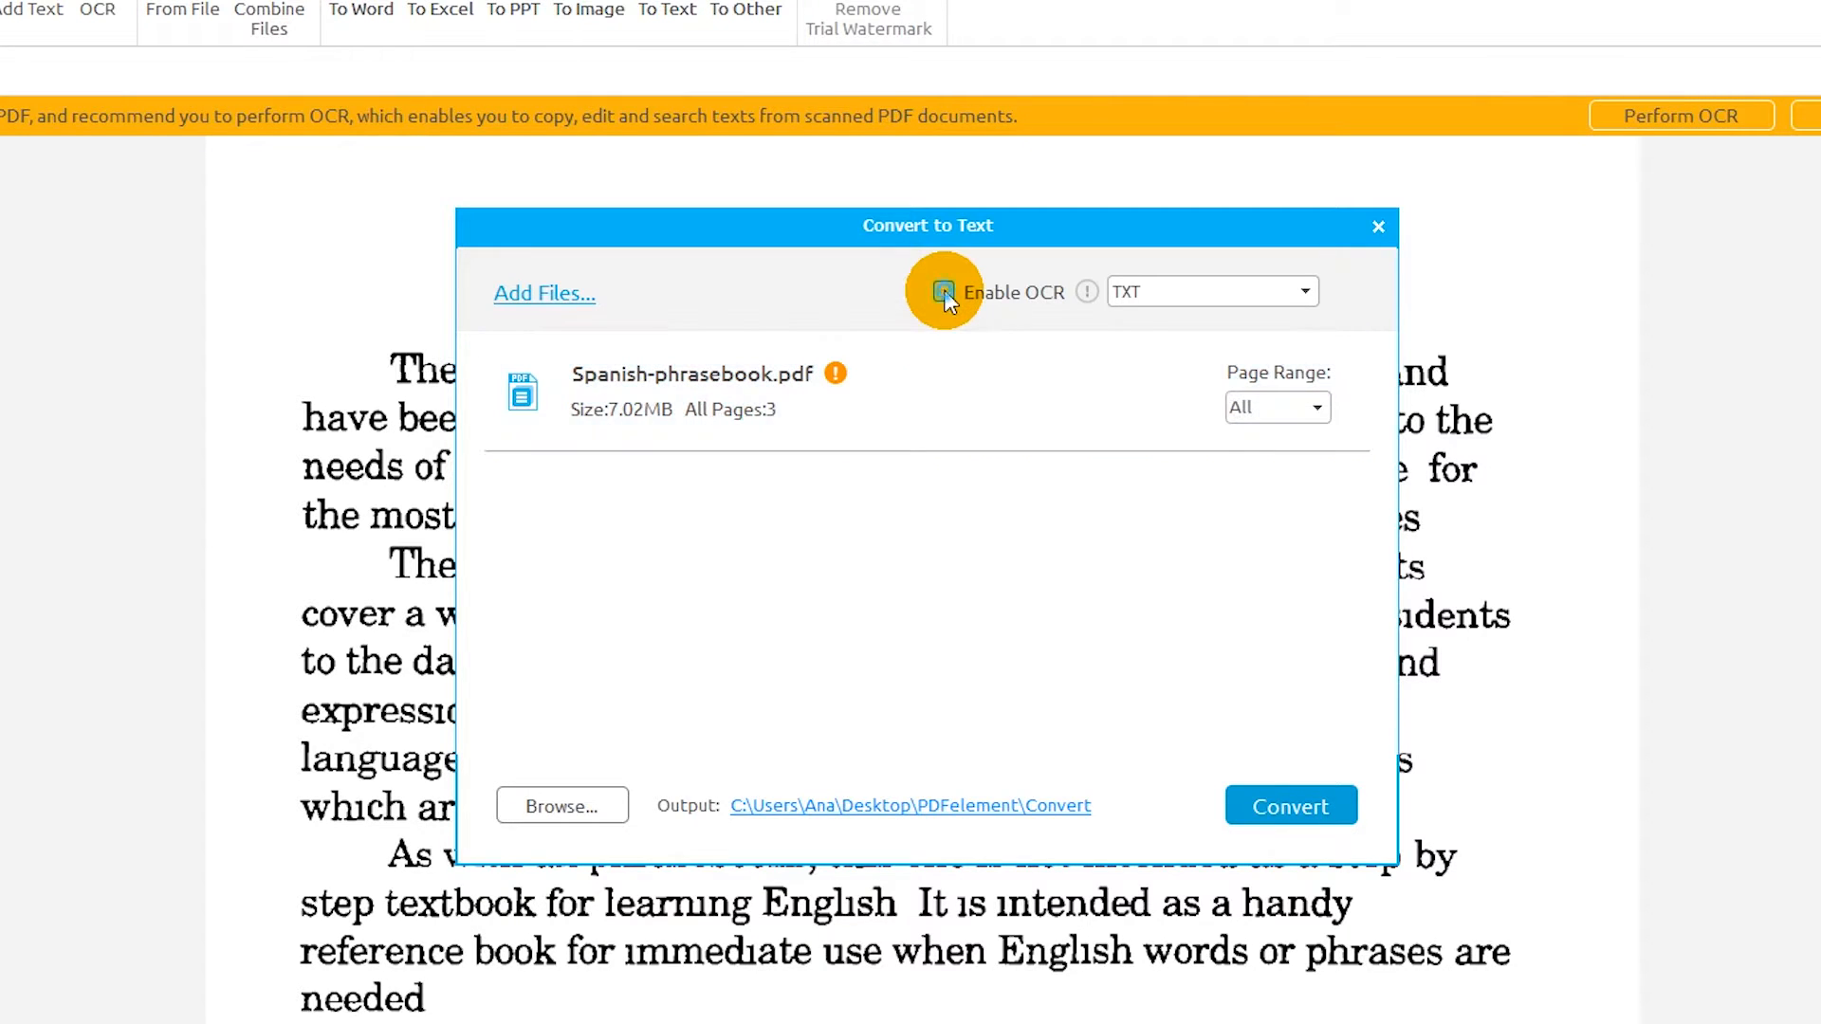
{"action": "left_click", "coordinate": [942, 291]}
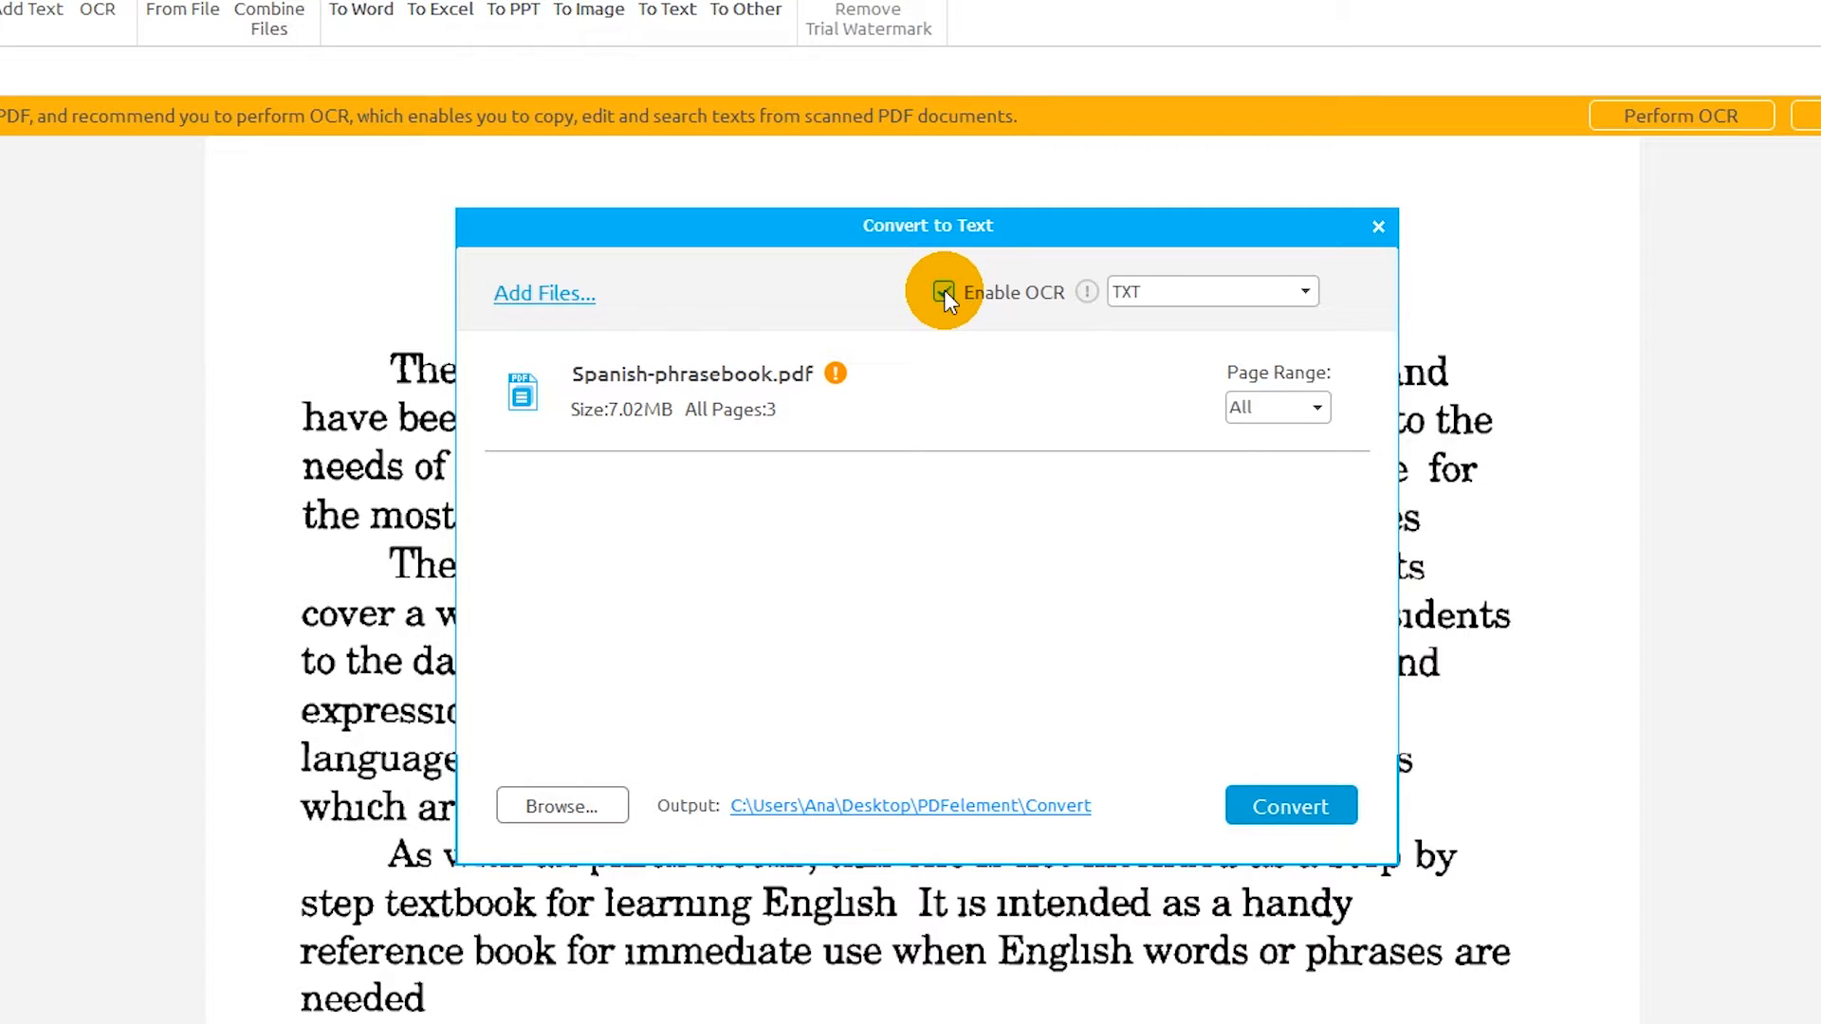
{"action": "left_click", "coordinate": [1290, 806]}
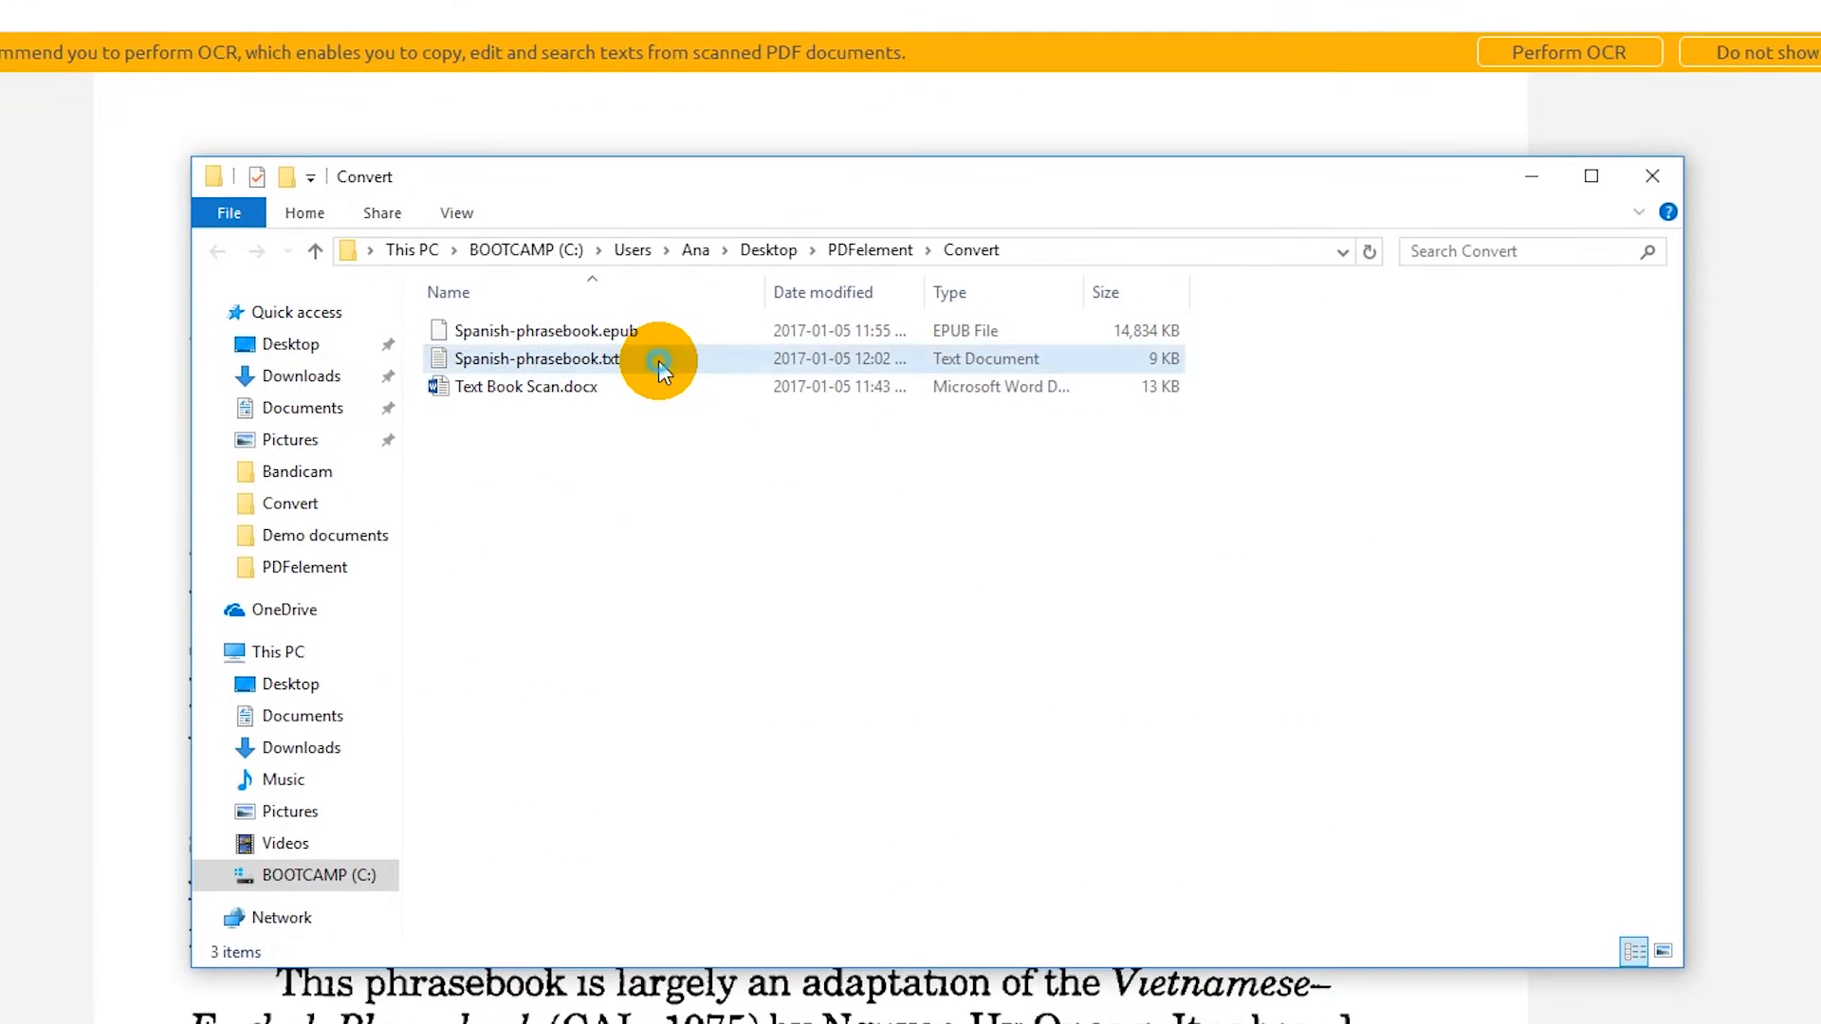
{"action": "double_click", "coordinate": [537, 358]}
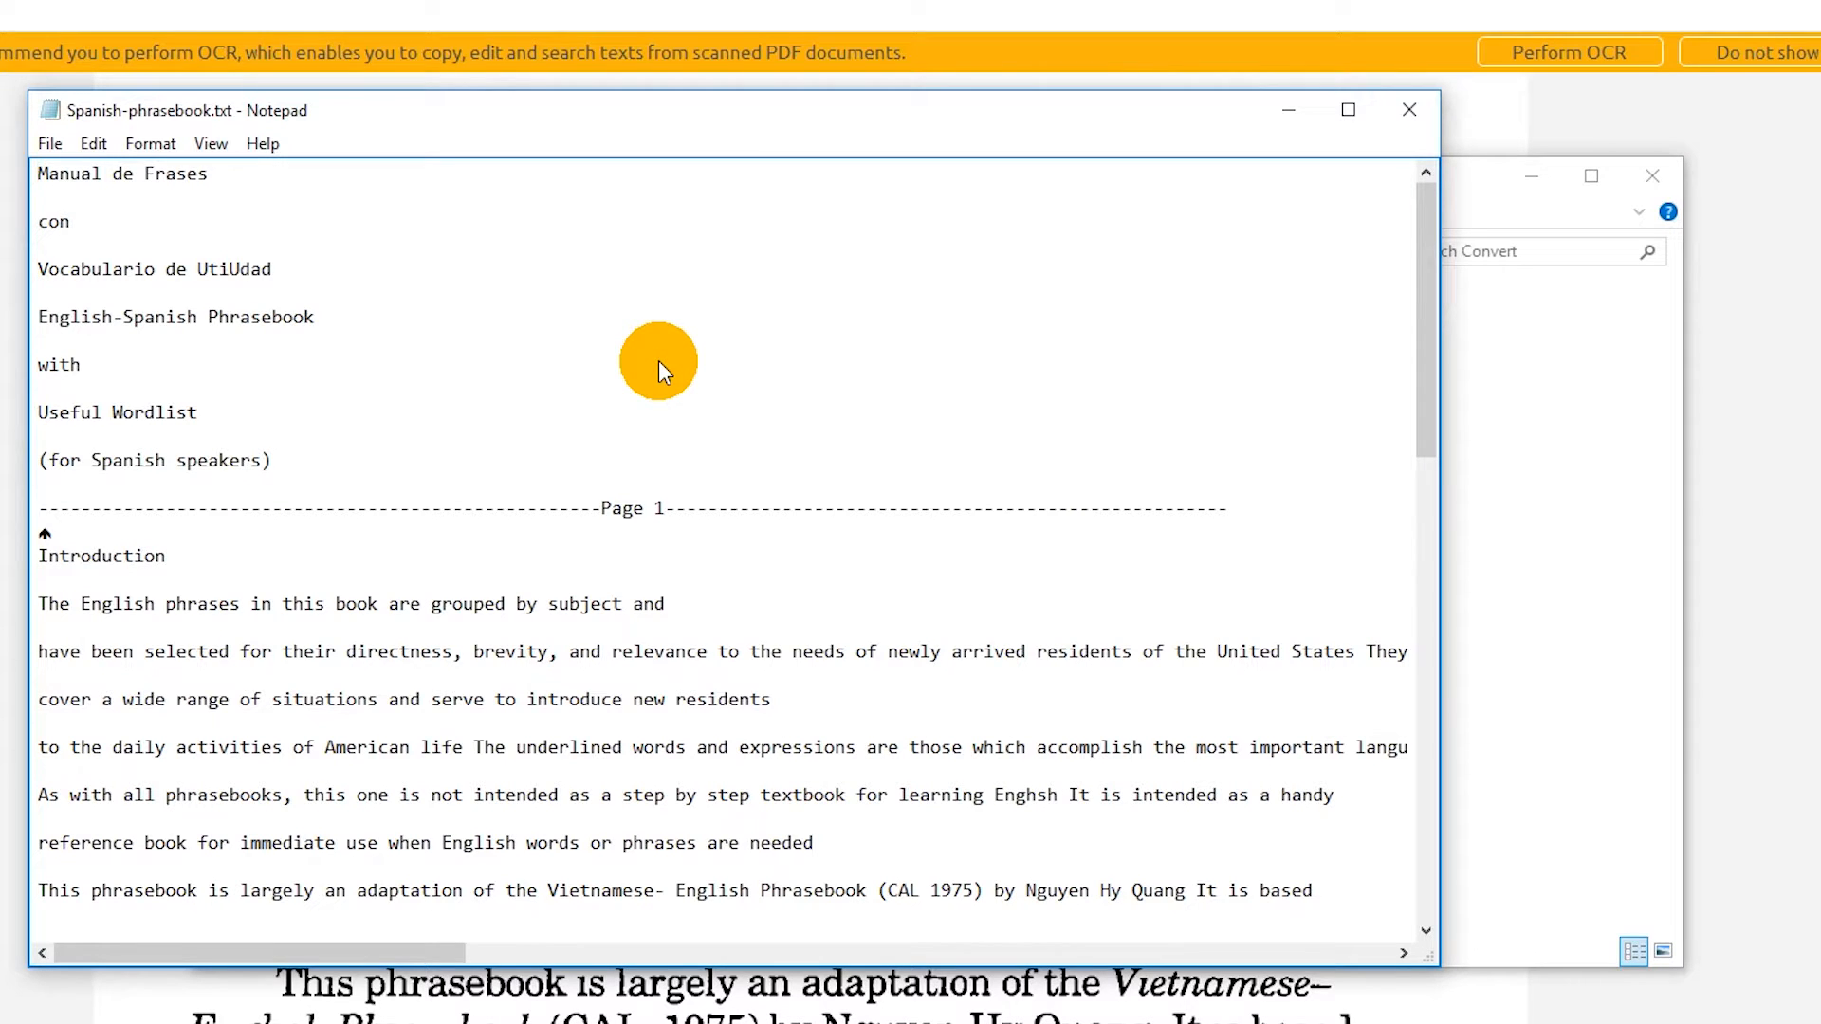